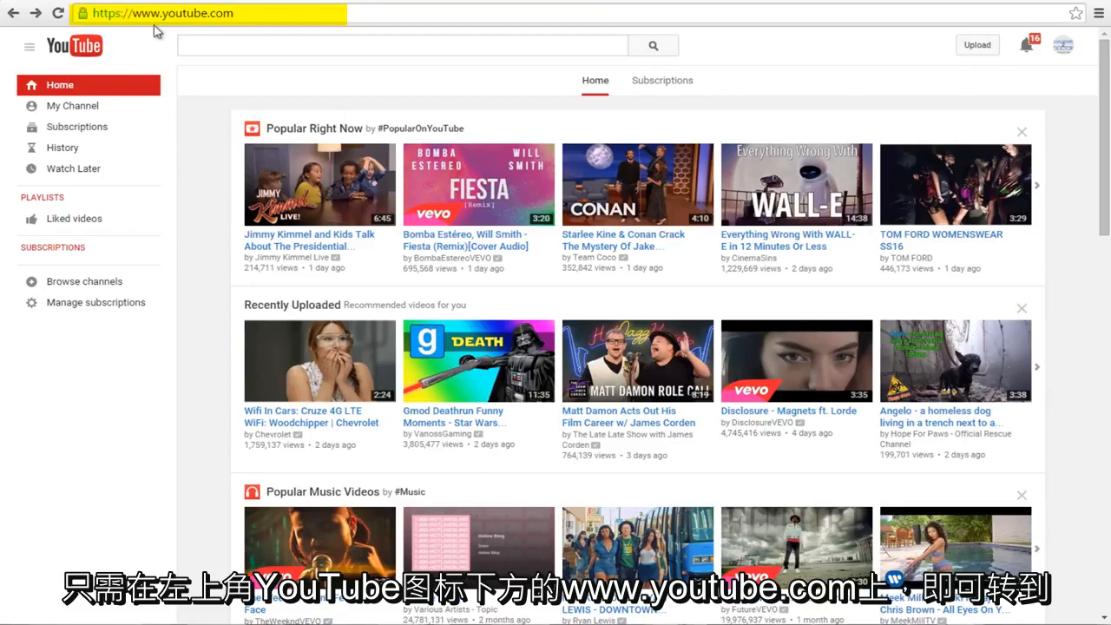
mouse_move(153, 87)
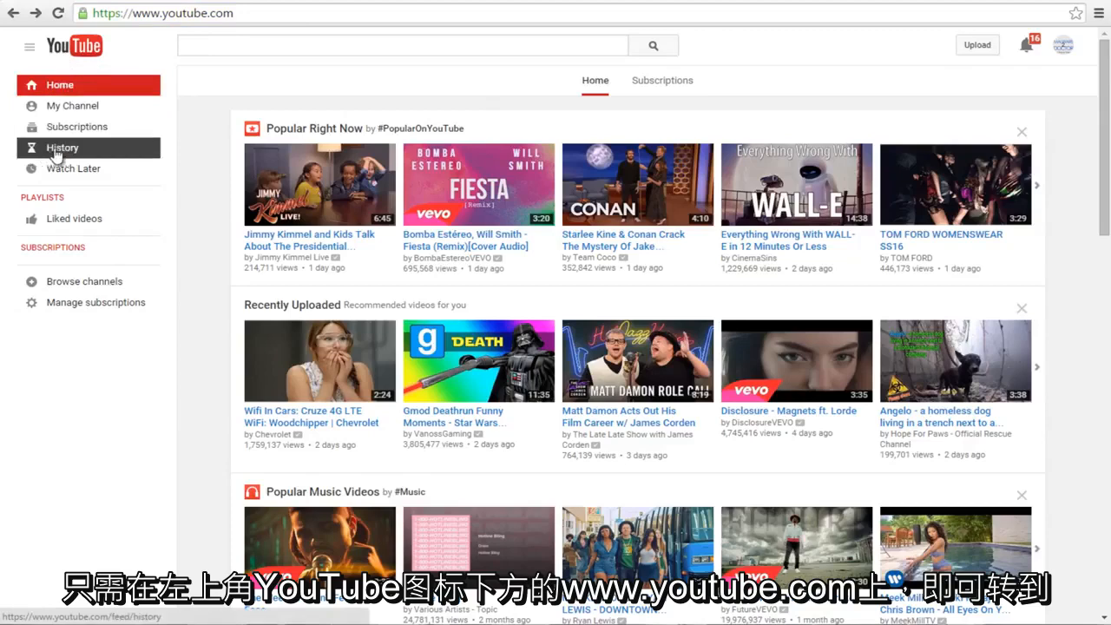
mouse_move(60, 165)
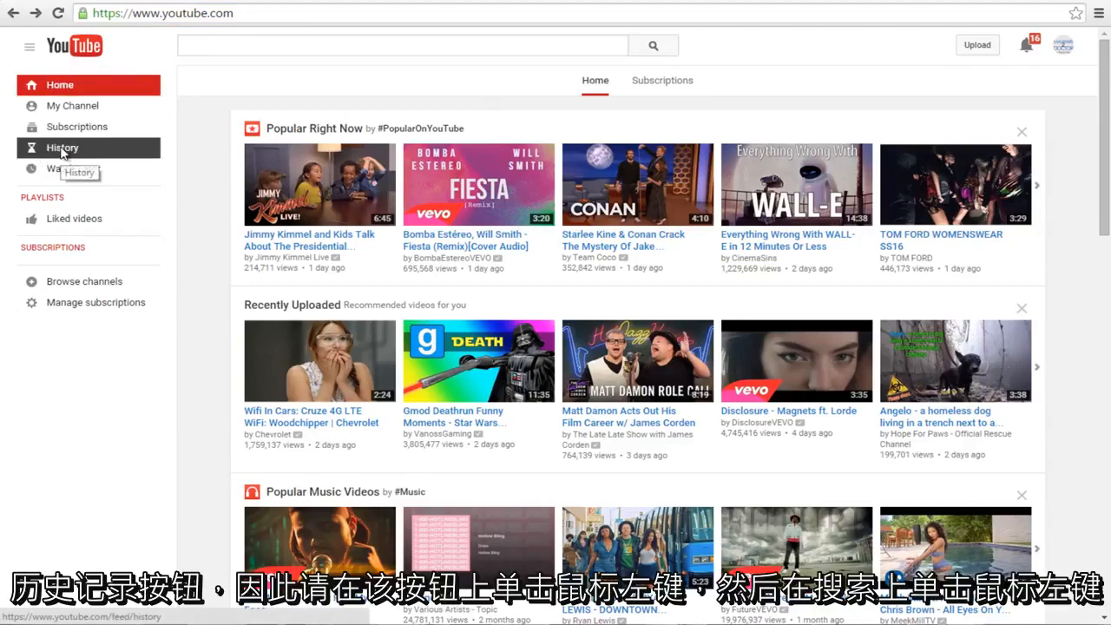
Show the Search history tab of the History page, listing recent terms like 'youtube' and 'keeping'
click(63, 148)
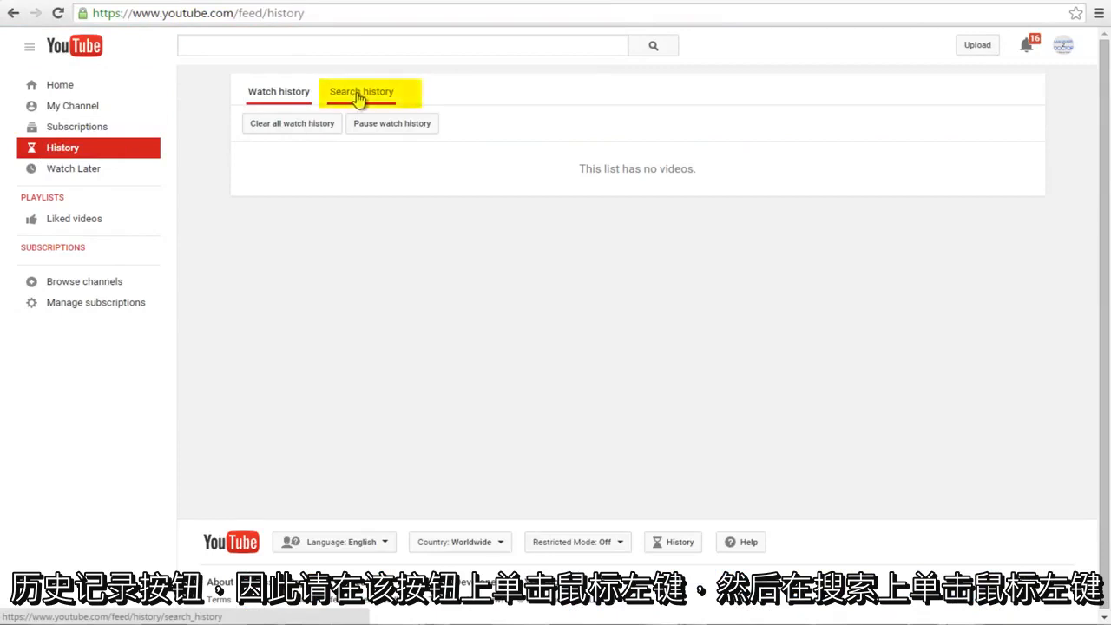
click(361, 90)
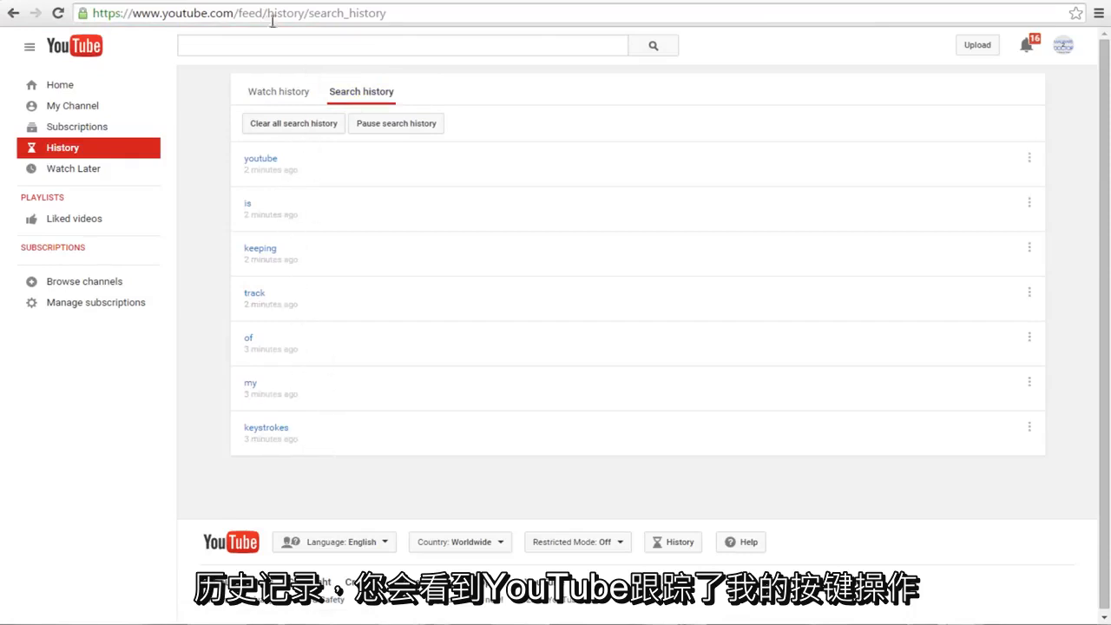
click(403, 45)
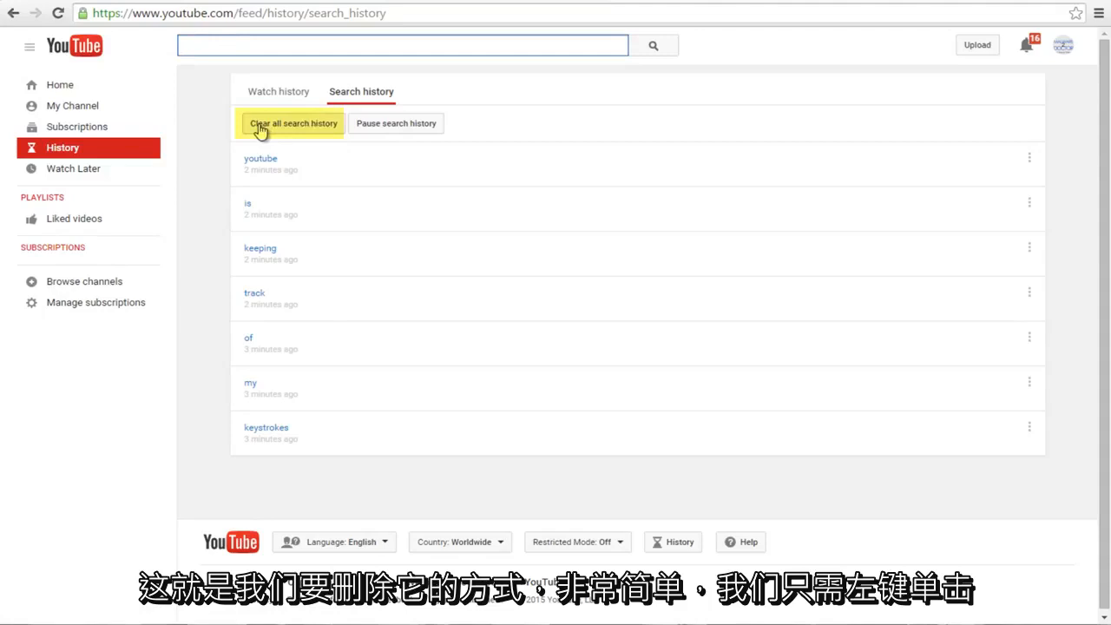
mouse_move(302, 129)
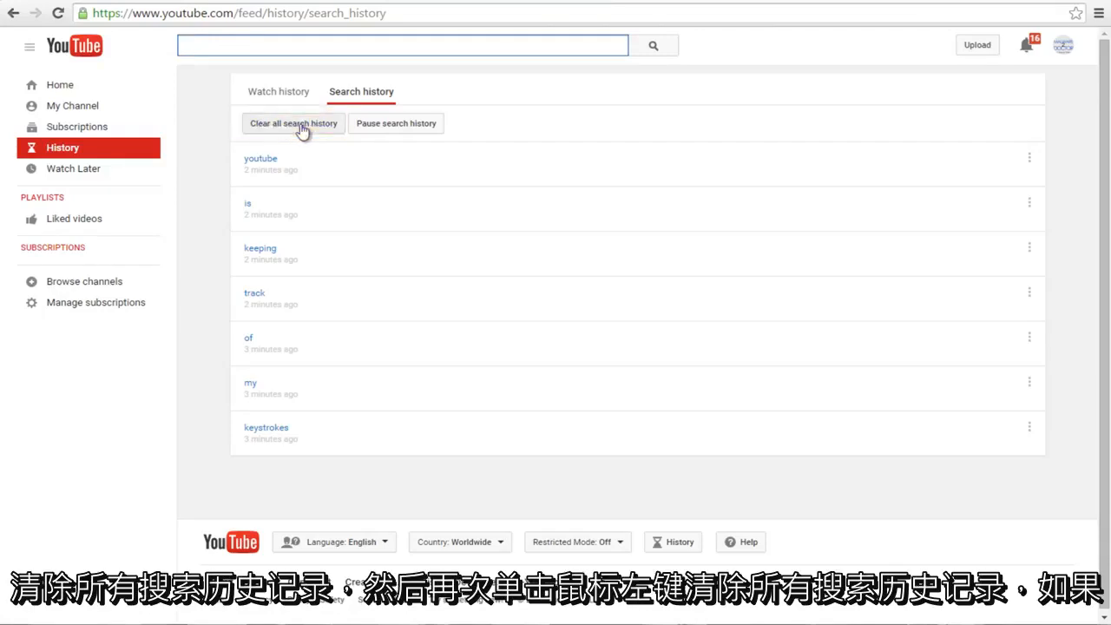
Clear all search history and confirm the permanent deletion, leaving the list empty
click(291, 121)
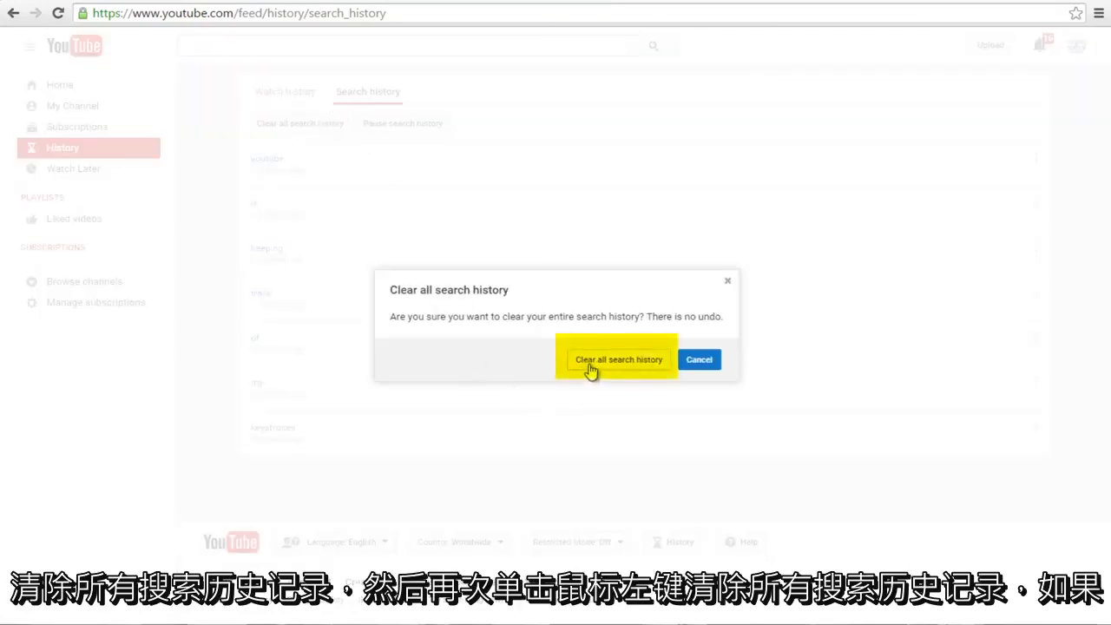
click(618, 360)
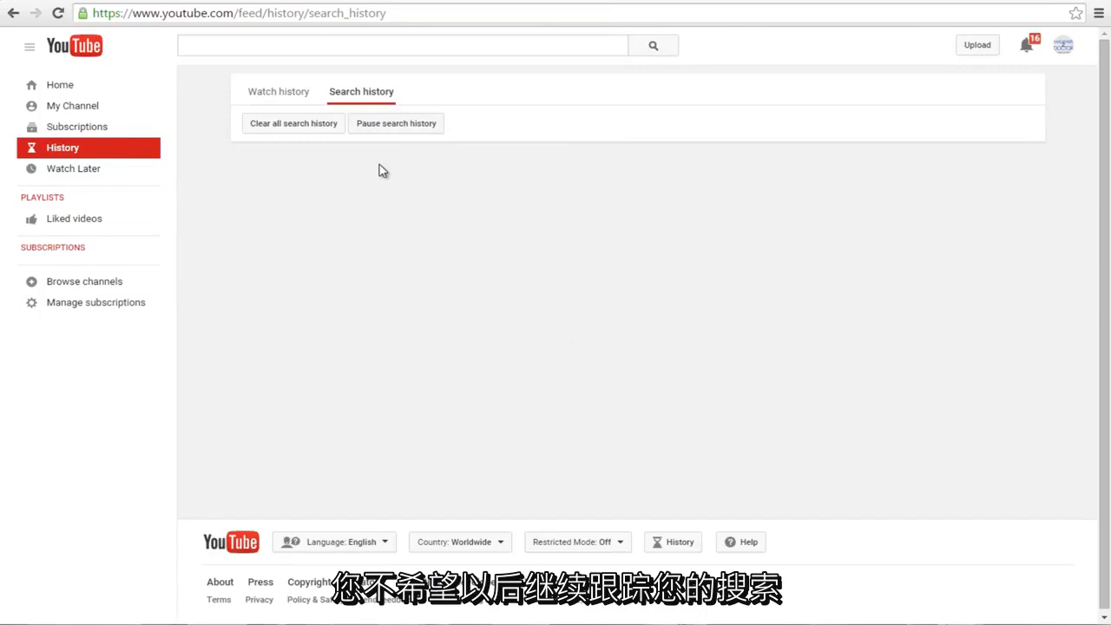
mouse_move(378, 160)
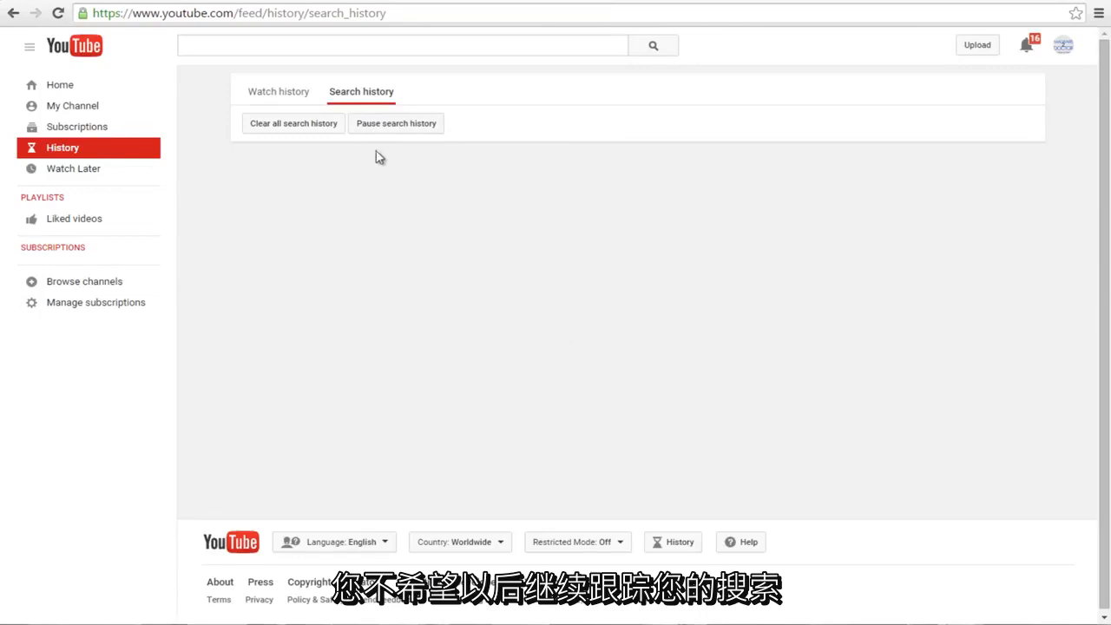
click(396, 122)
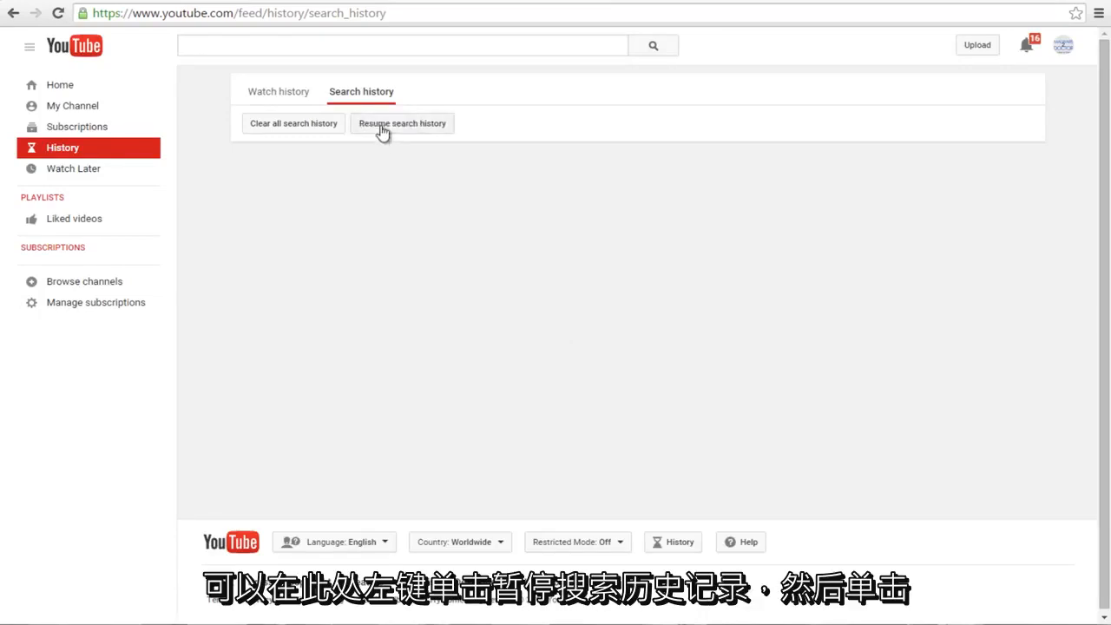
mouse_move(398, 115)
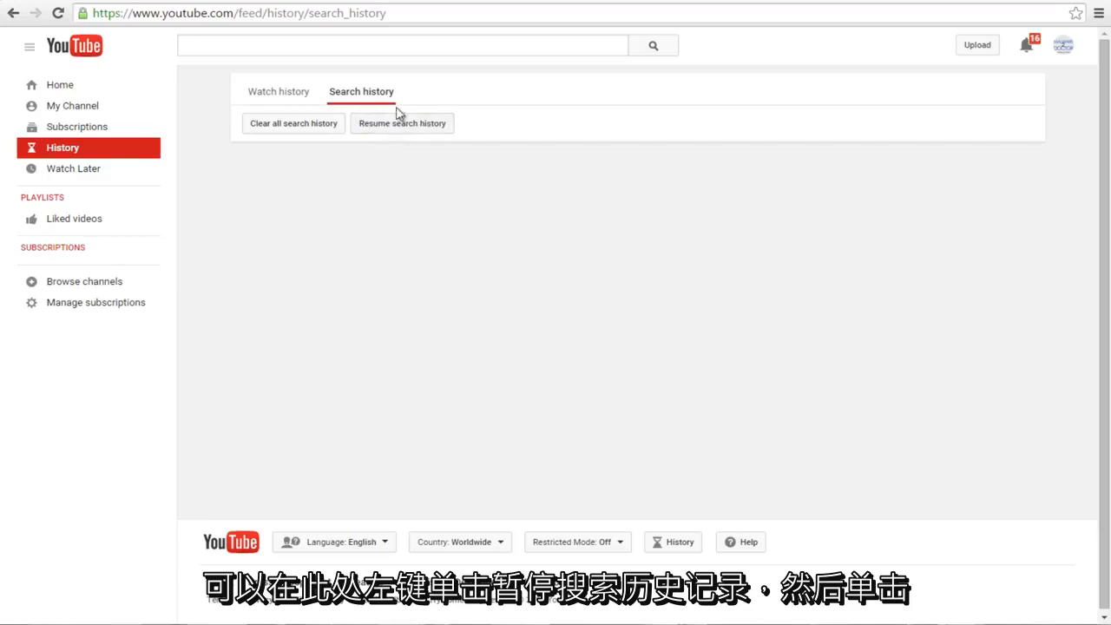
mouse_move(414, 142)
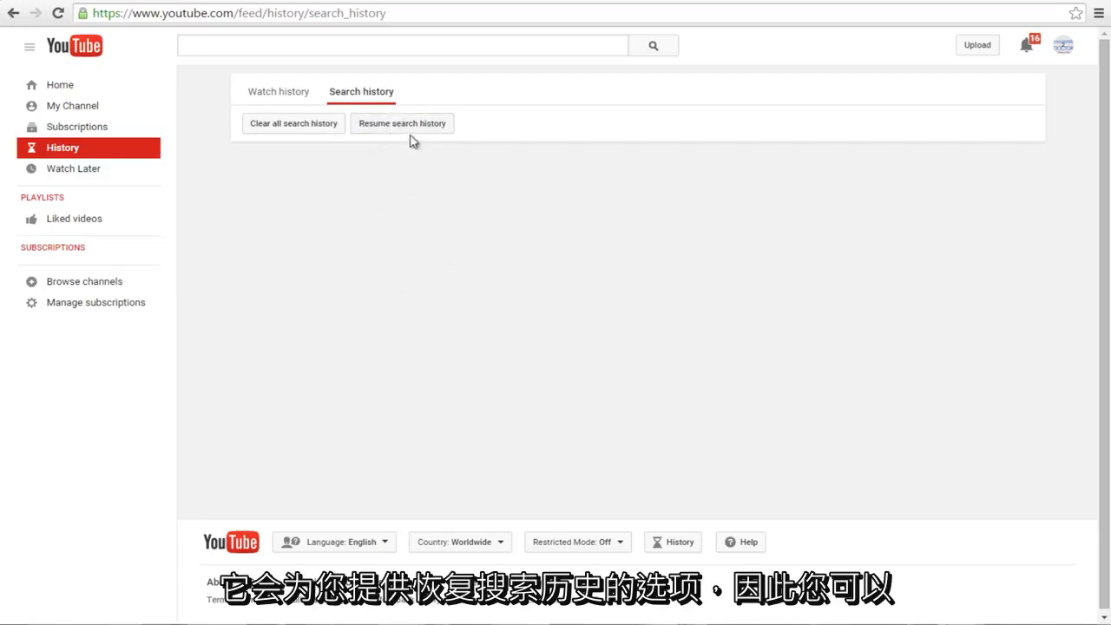
mouse_move(386, 129)
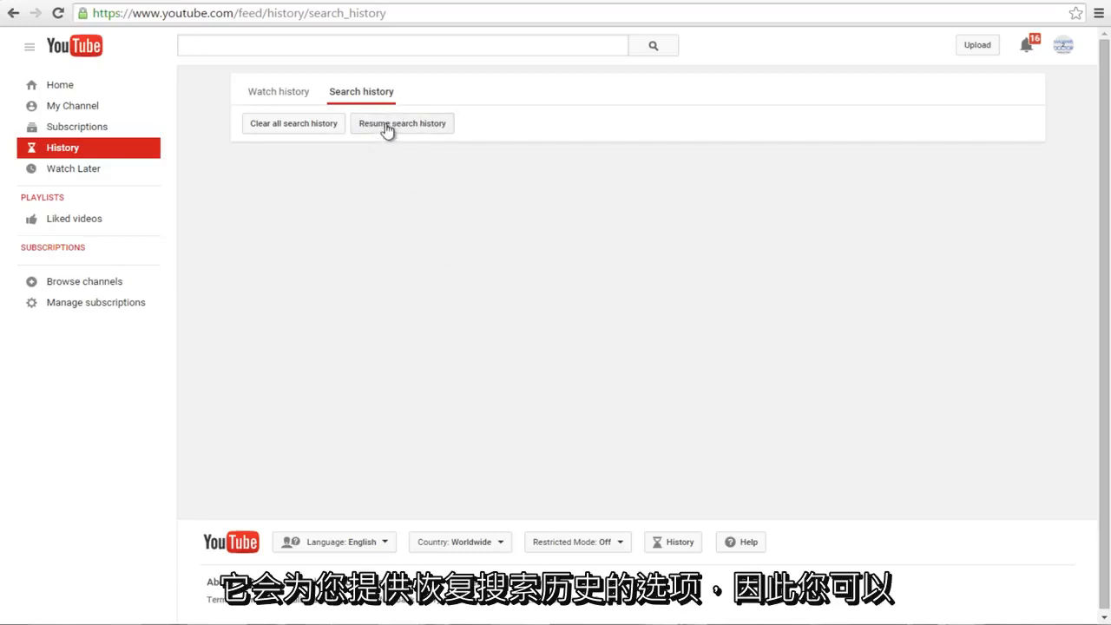
click(403, 121)
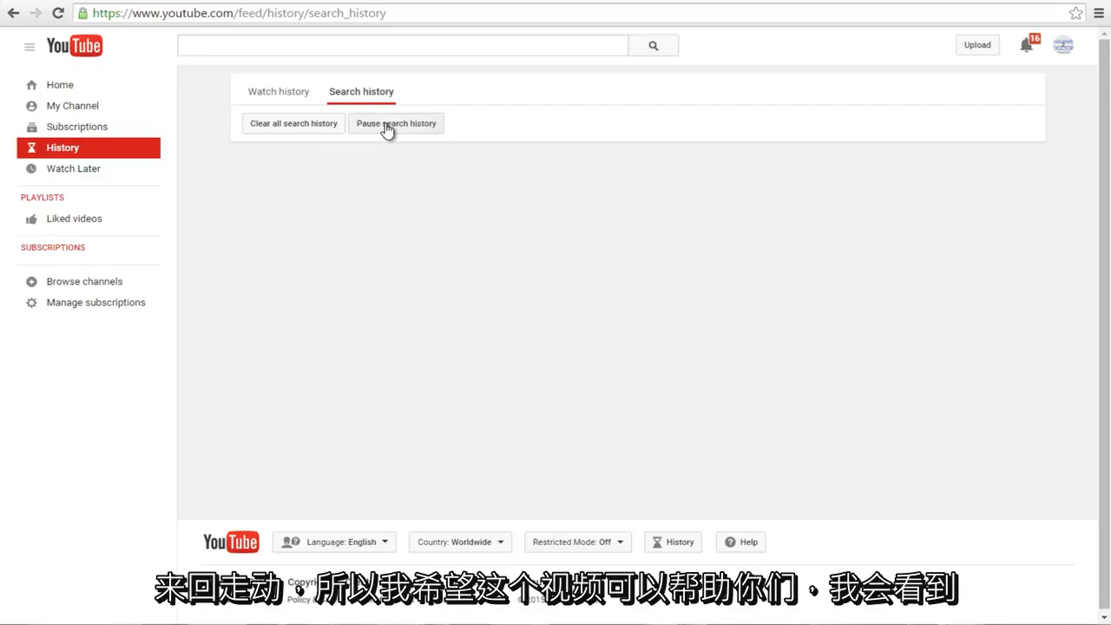